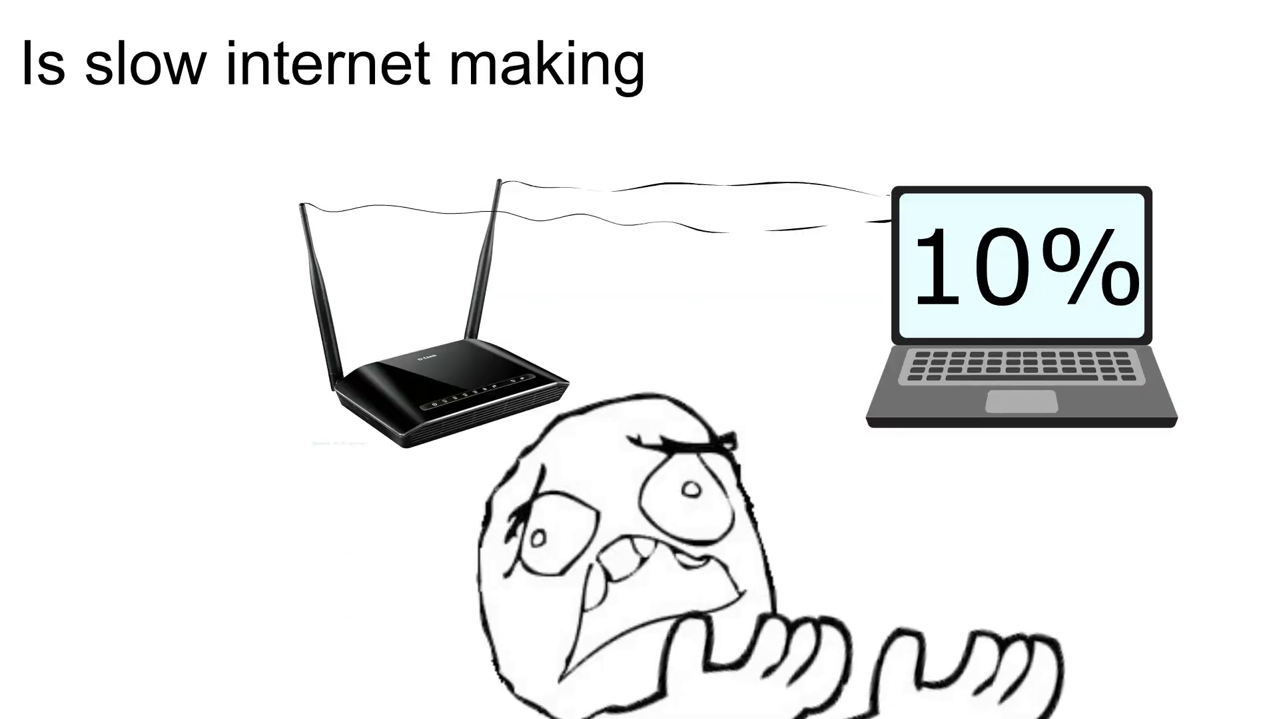
{"action": "type", "text": "you uncomfortable?"}
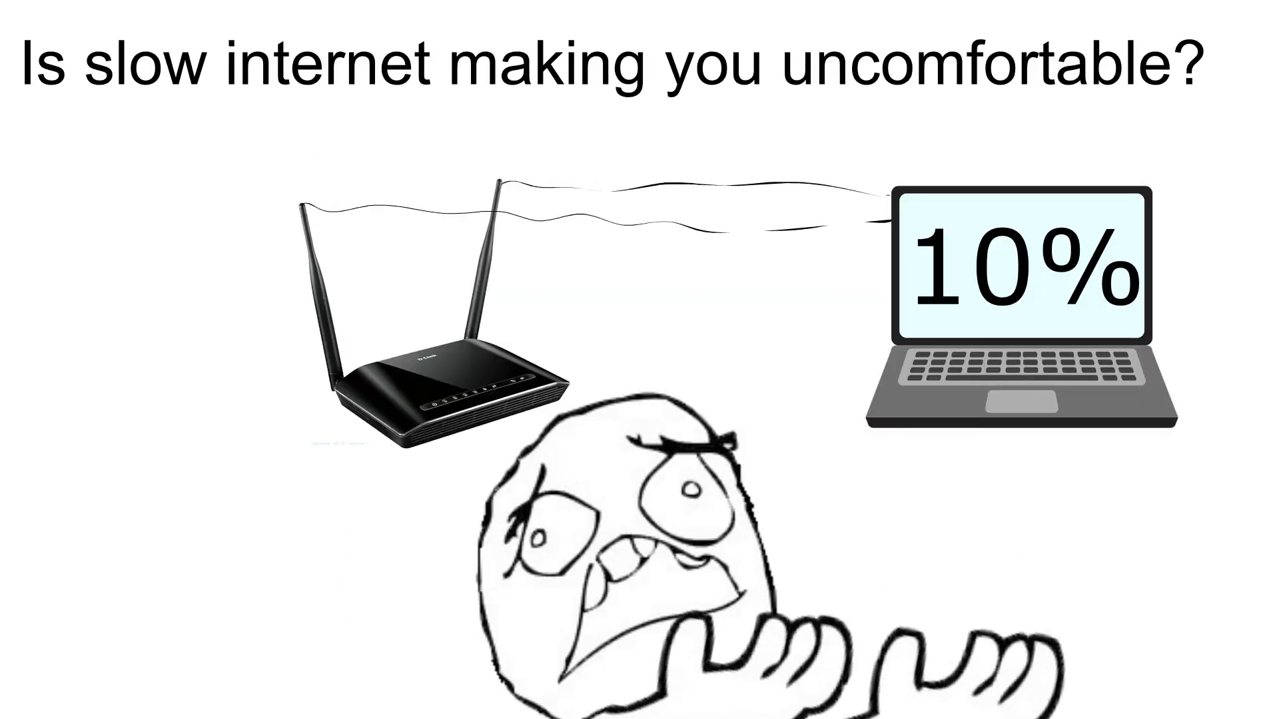